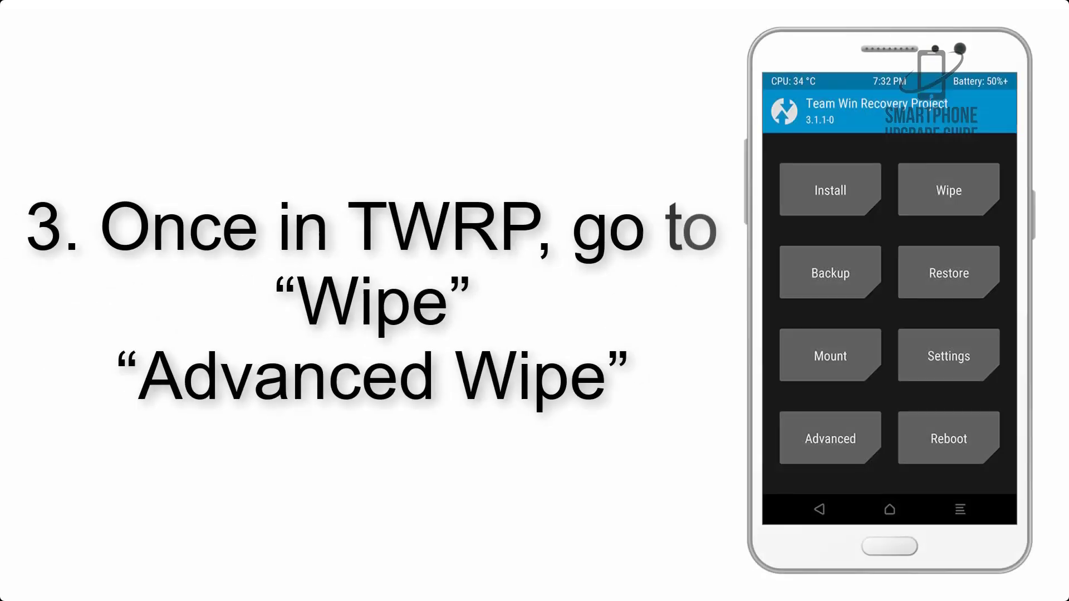
# Reach the Advanced Wipe list showing Dalvik Cache, System, data and Cache marked for wiping
pyautogui.click(946, 189)
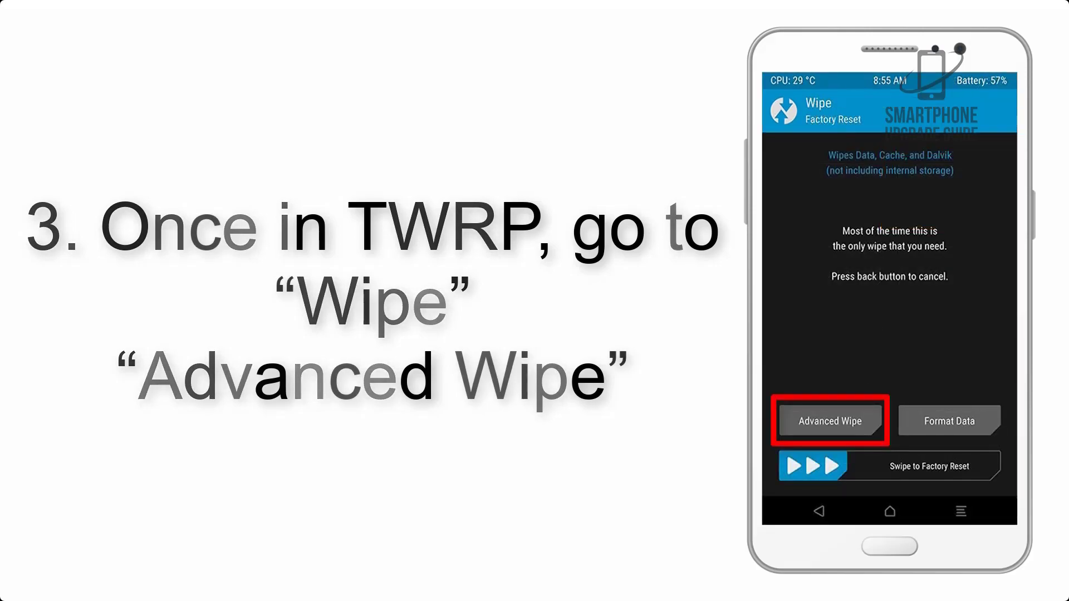
pyautogui.click(828, 421)
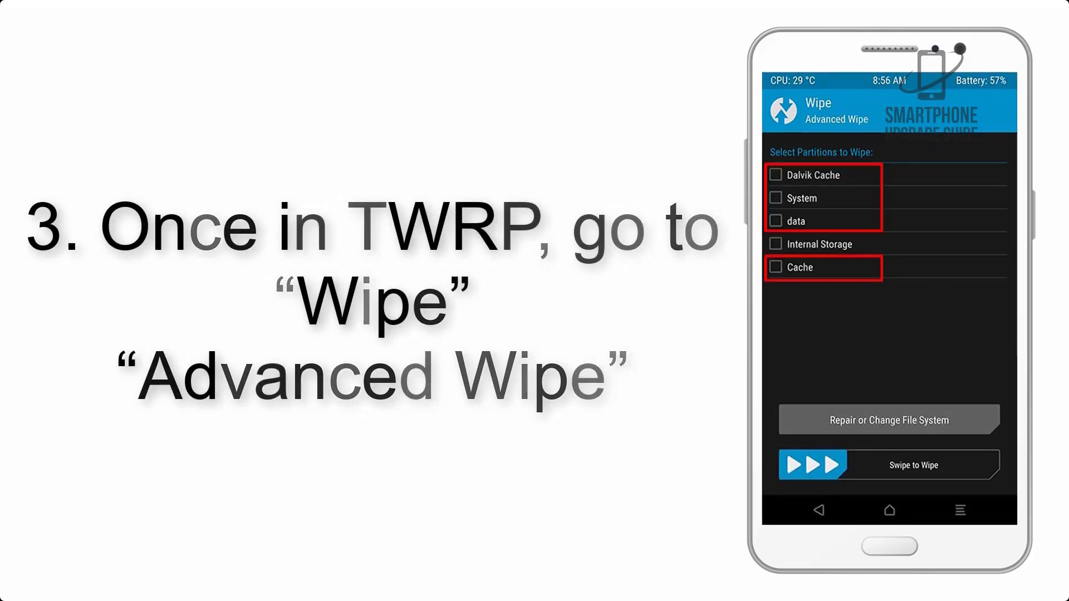